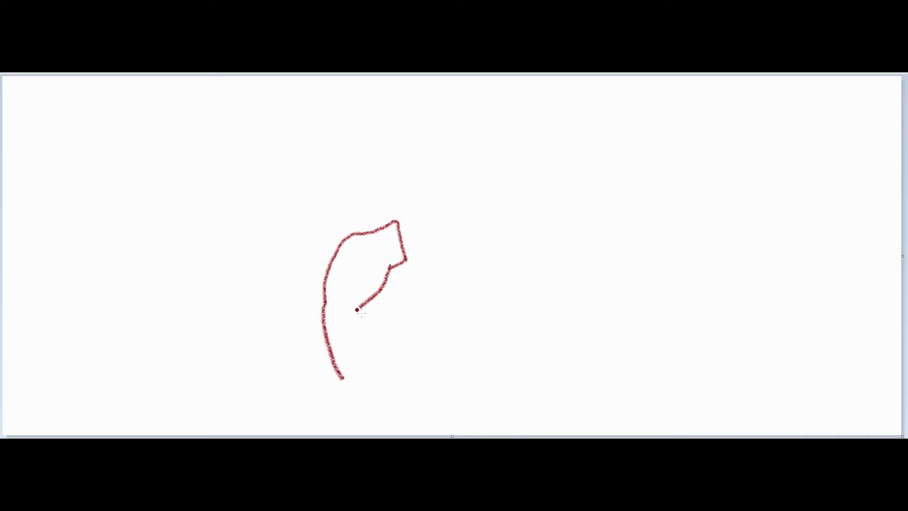
# Finish the red arm outline down the forearm and hand, then sketch black hair atop the head.
pyautogui.moveTo(356, 310); pyautogui.dragTo(388, 394)
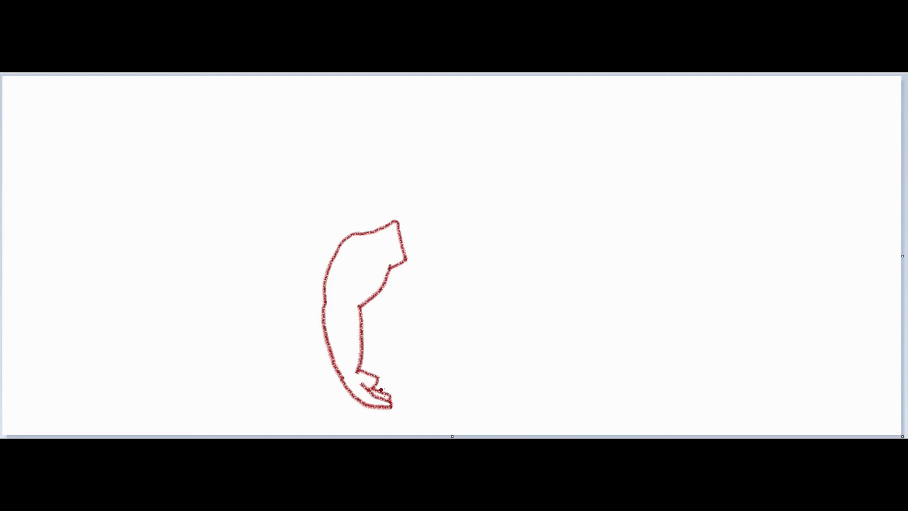
pyautogui.moveTo(324, 298); pyautogui.dragTo(348, 360)
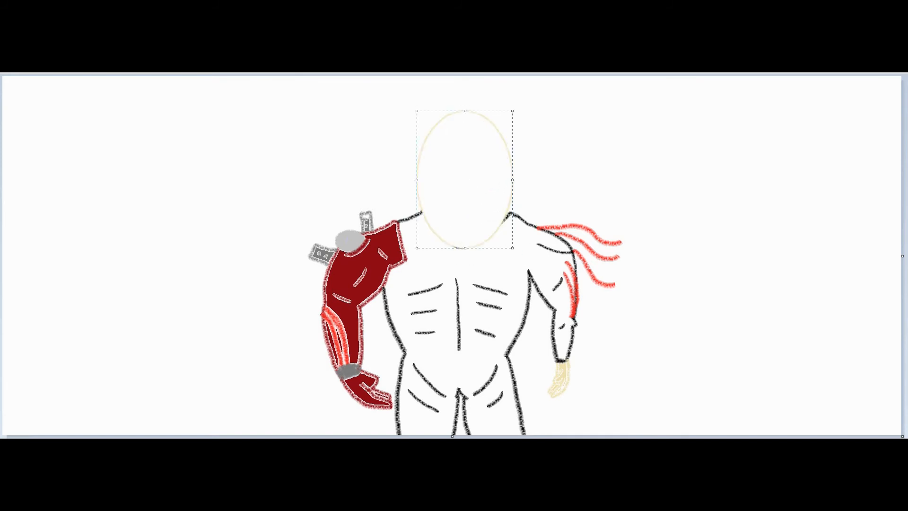
pyautogui.moveTo(418, 168); pyautogui.dragTo(492, 116)
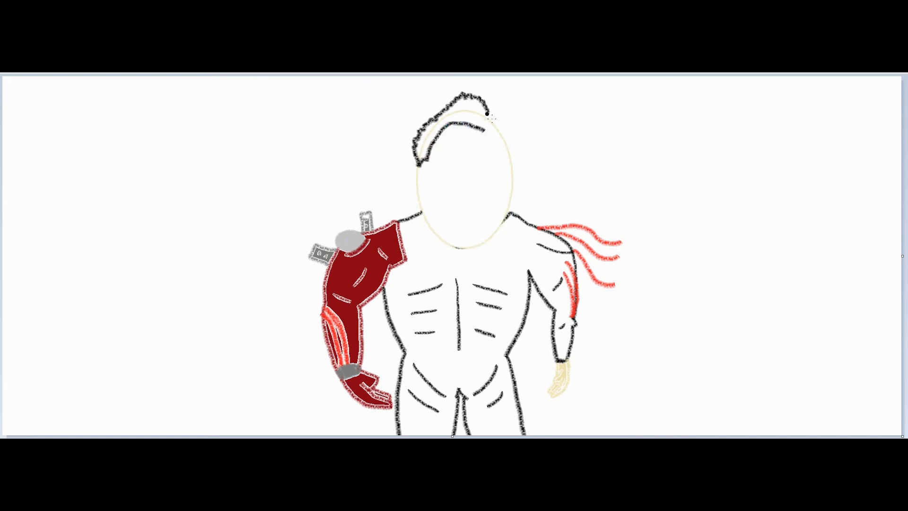